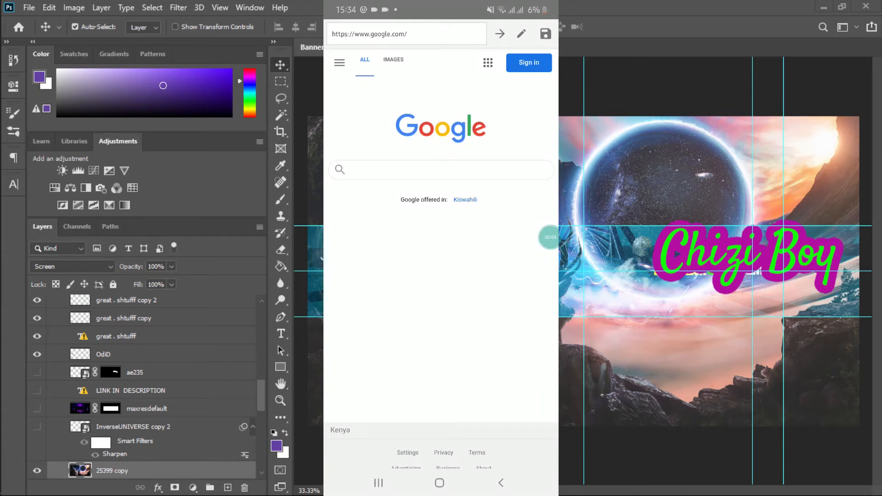
Search Google for 'login swiftmart' using the earlier history suggestion.
{"action": "left_click", "coordinate": [440, 169]}
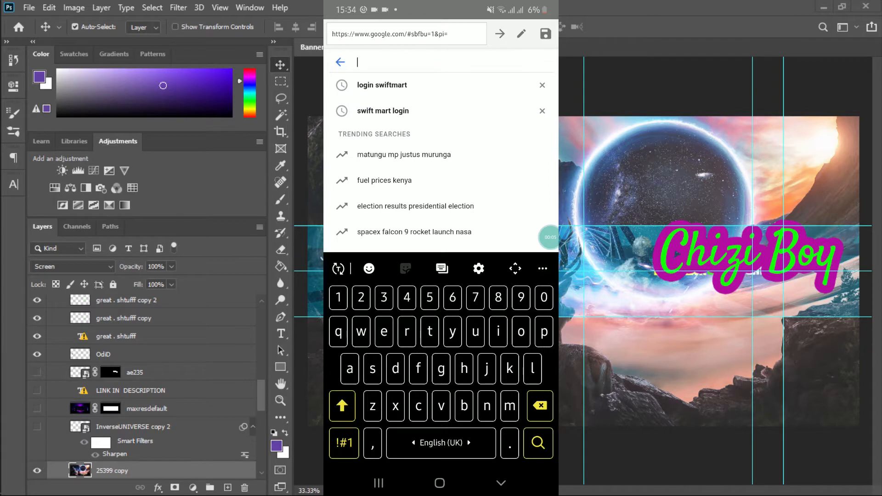
{"action": "left_click", "coordinate": [382, 85]}
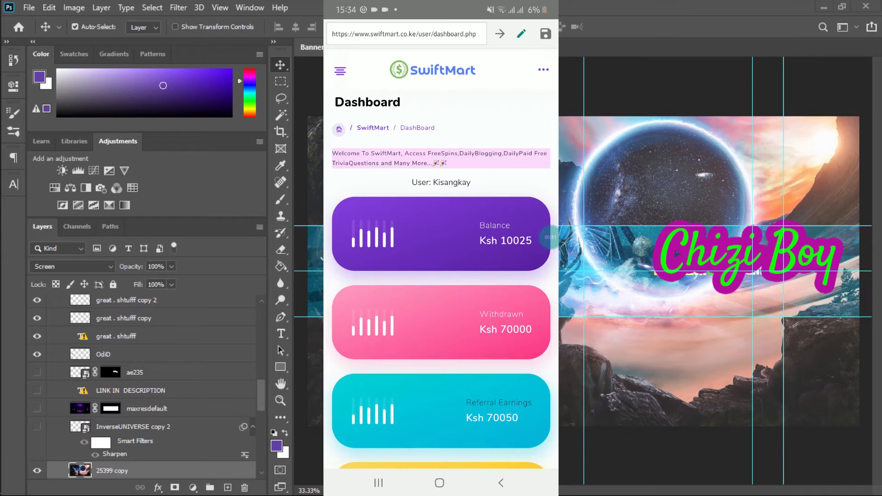
{"action": "scroll", "scroll_direction": "down", "scroll_amount": 3}
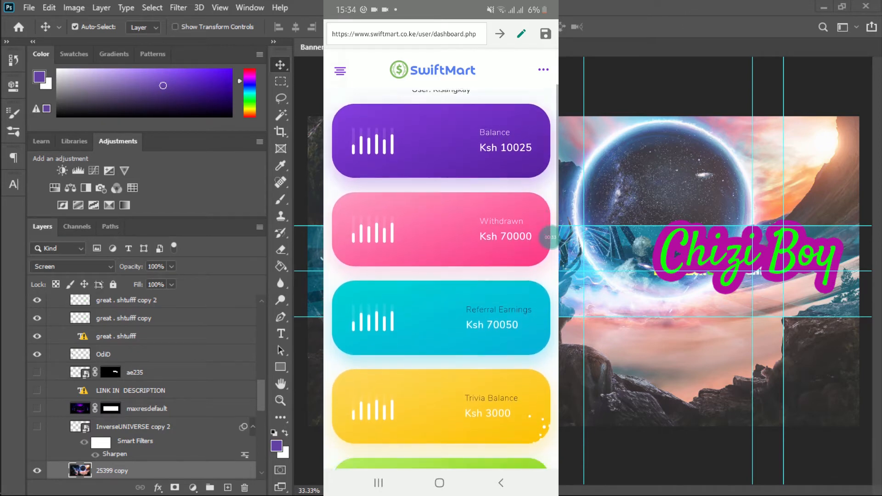
{"action": "scroll", "scroll_direction": "down", "scroll_amount": 3}
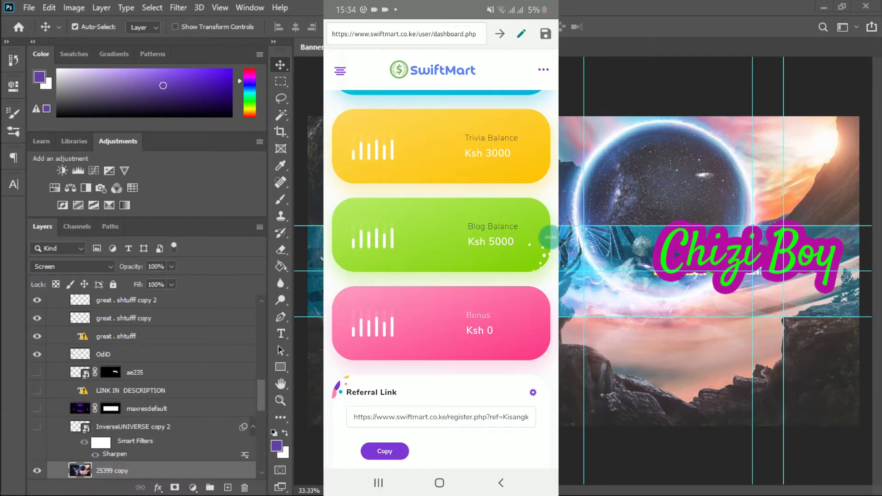
{"action": "left_click", "coordinate": [441, 417]}
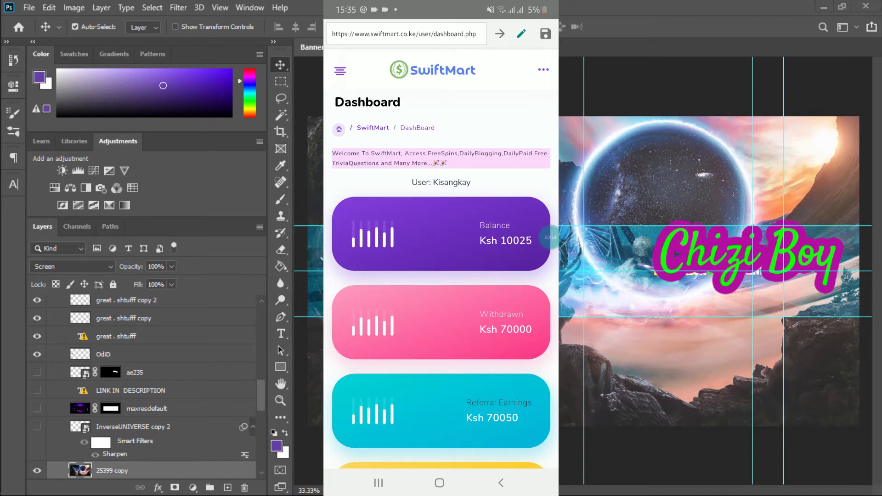
{"action": "scroll", "scroll_direction": "down", "scroll_amount": 3}
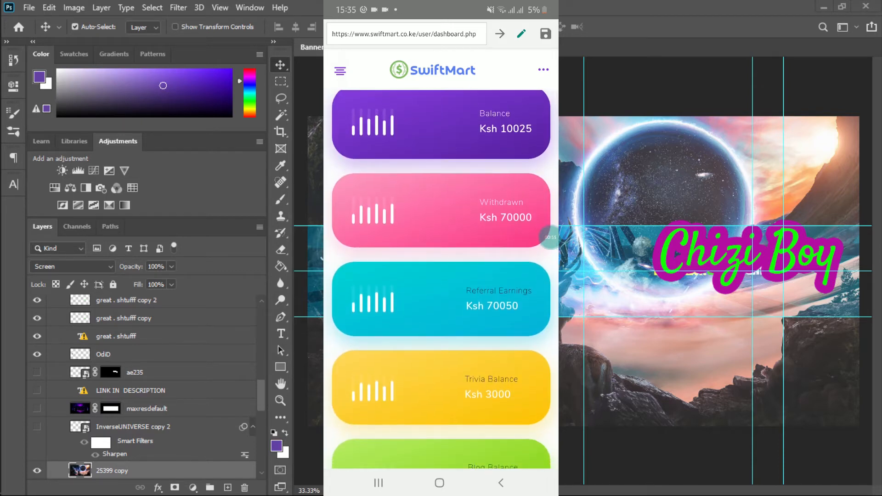
{"action": "scroll", "scroll_direction": "down", "scroll_amount": 3}
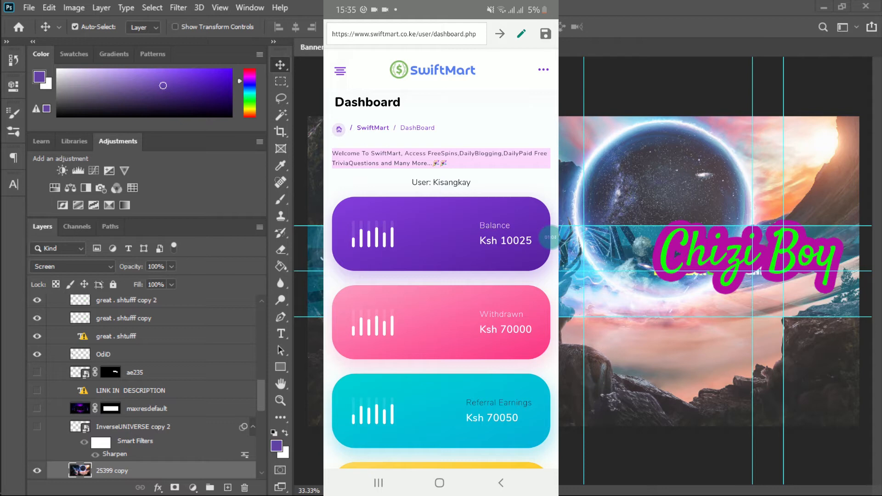
{"action": "scroll", "scroll_direction": "down", "scroll_amount": 3}
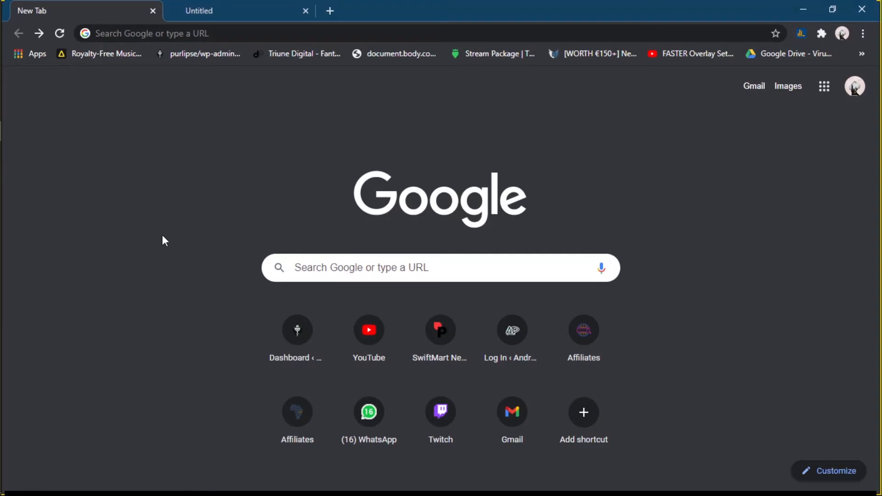
Load the SwiftMart site and reach the user dashboard in the new tab.
{"action": "left_click", "coordinate": [439, 330]}
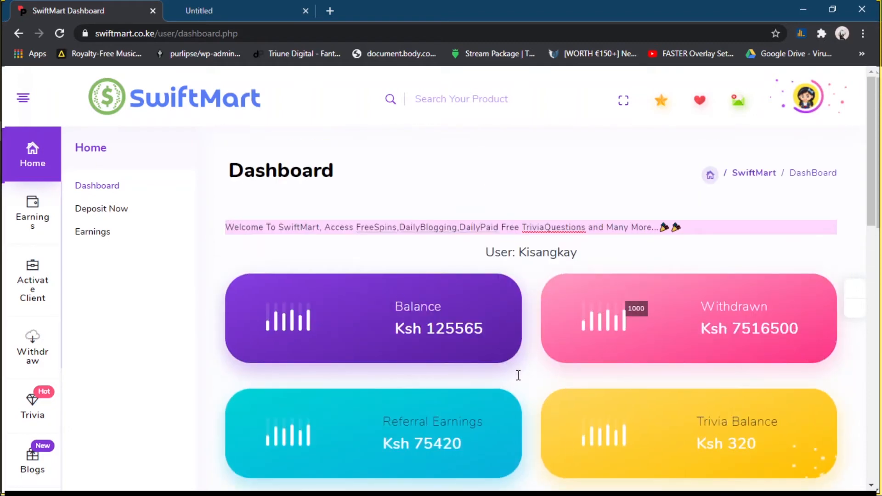
Scroll to the balance cards and bring up DevTools (F12) beside them.
{"action": "scroll", "scroll_direction": "down", "scroll_amount": 3}
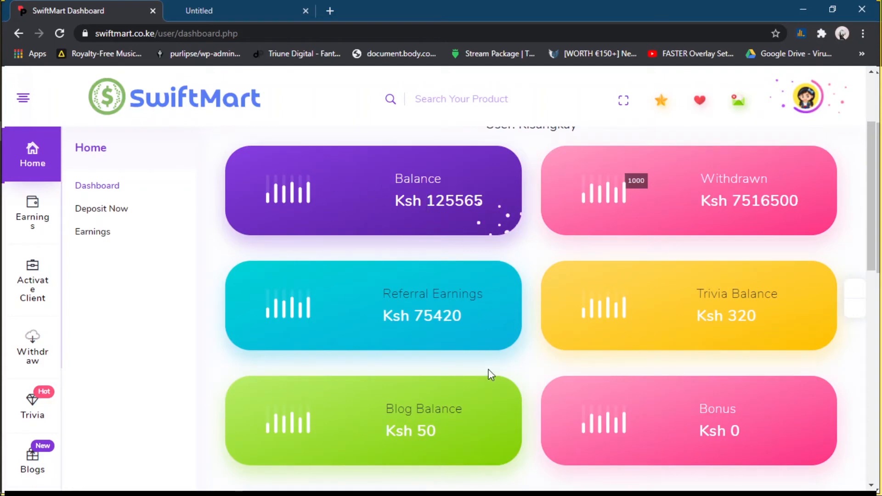
{"action": "mouse_move", "coordinate": [512, 426]}
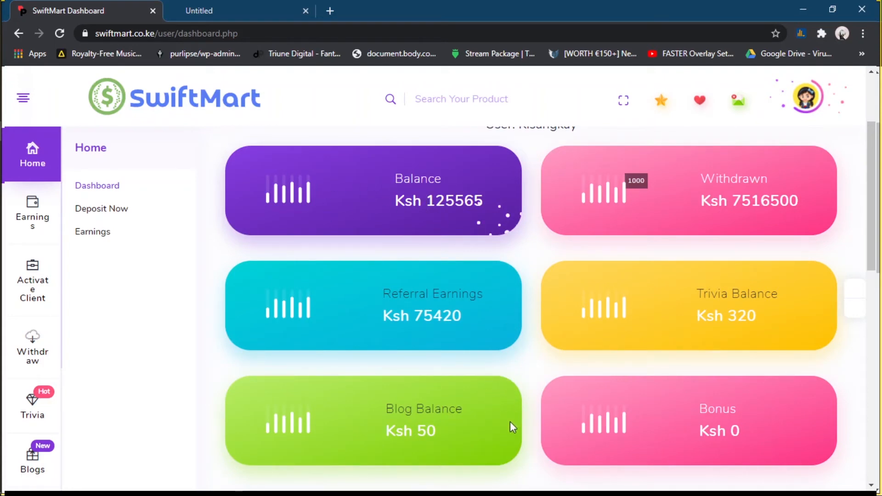
{"action": "key", "text": "F12"}
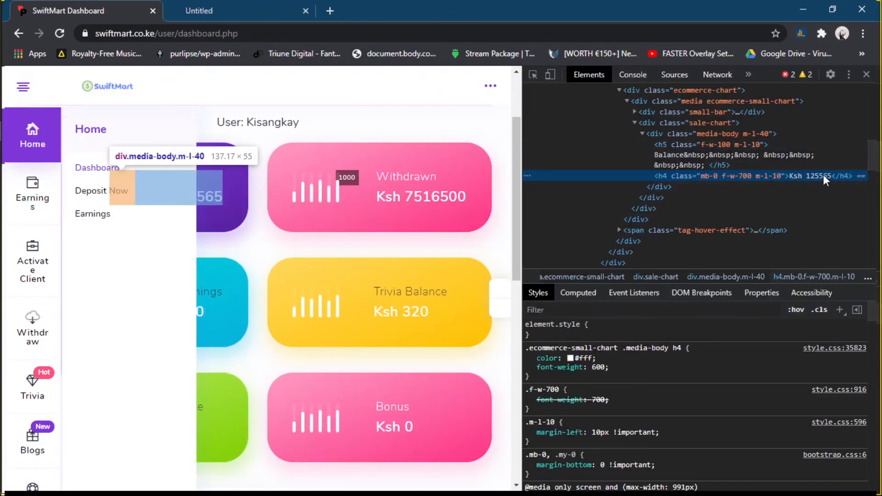
Edit the Balance h4 text from Ksh 125565 to Ksh 125545265.
{"action": "double_click", "coordinate": [813, 176]}
{"action": "type", "text": "452"}
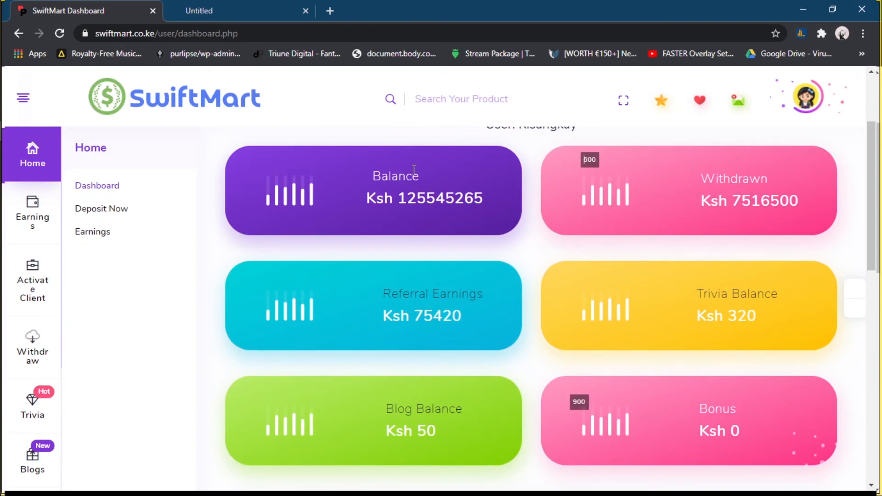
Close the Untitled tab, keeping the Dashboard with the inflated balance.
{"action": "left_click", "coordinate": [305, 11]}
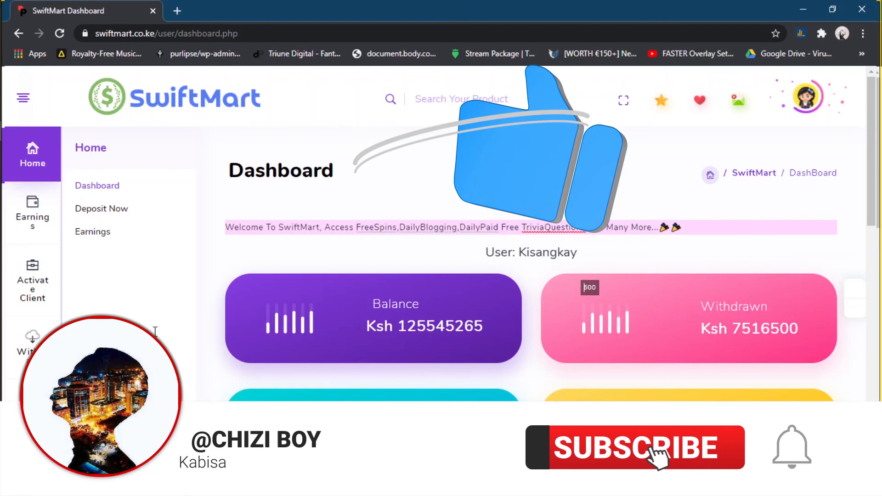
{"action": "left_click", "coordinate": [634, 447]}
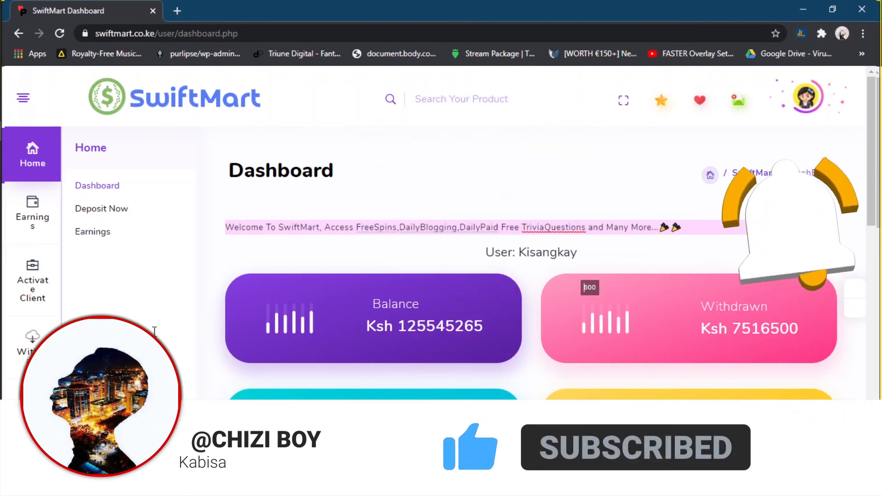